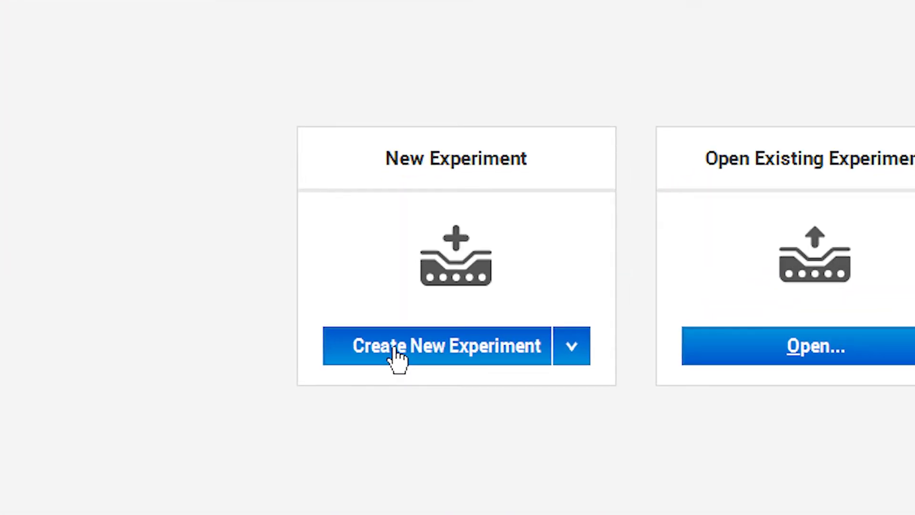
# Create a new experiment and set its type to Genotyping with TaqMan Reagents and Standard run mode
pyautogui.click(446, 345)
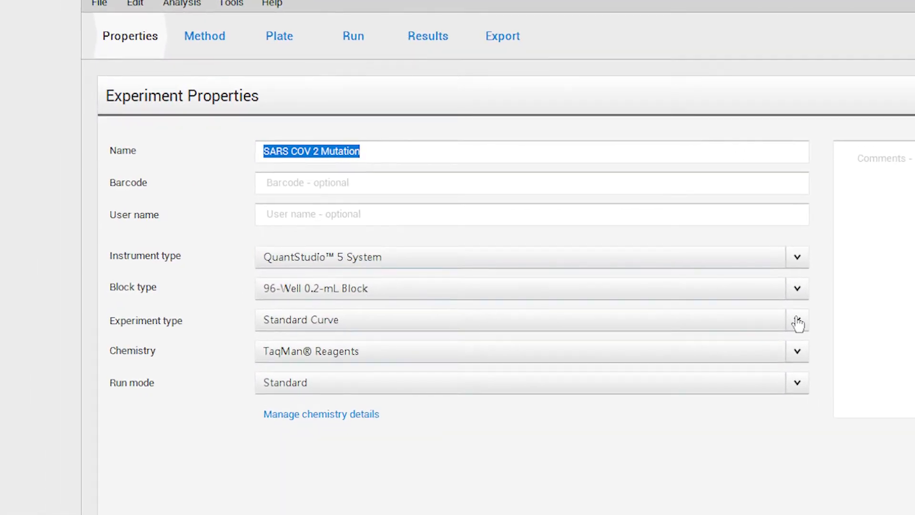
pyautogui.click(797, 320)
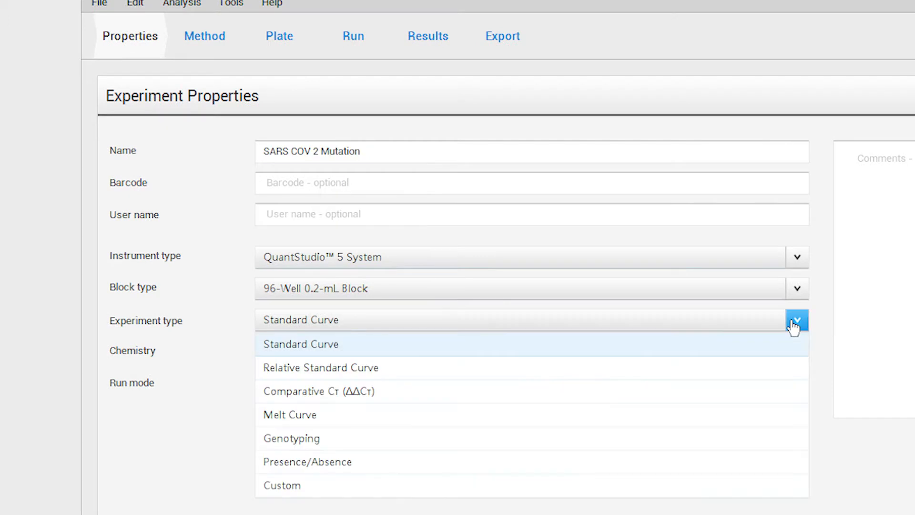
pyautogui.click(291, 438)
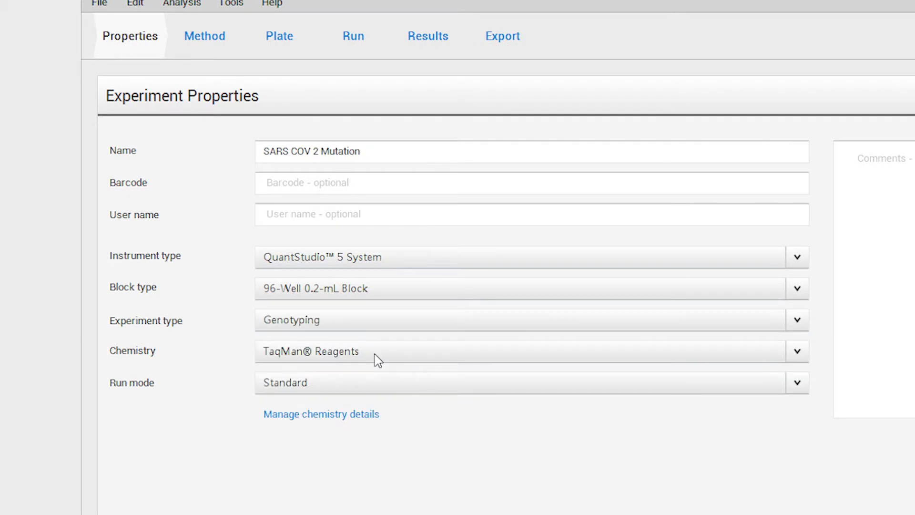
pyautogui.moveTo(396, 386)
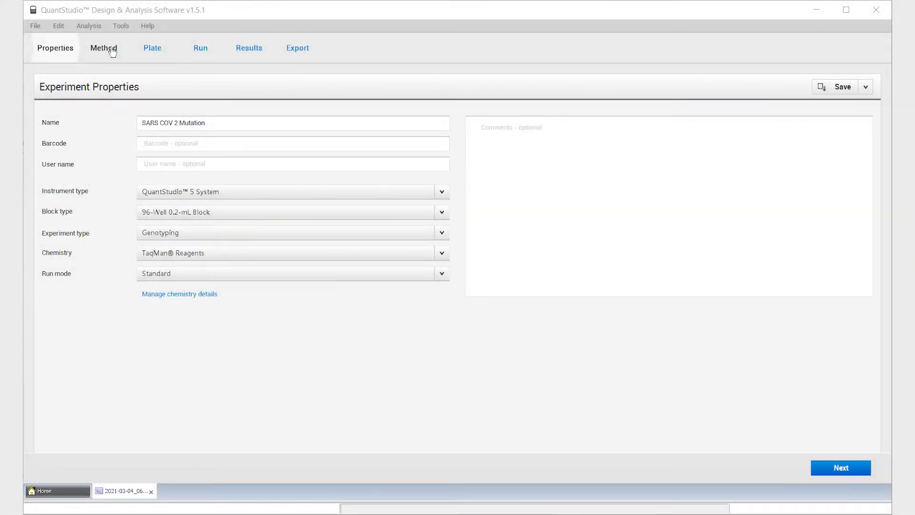
# In the Method settings, add a second 95.0 °C 10:00 step to the Hold Stage
pyautogui.click(103, 48)
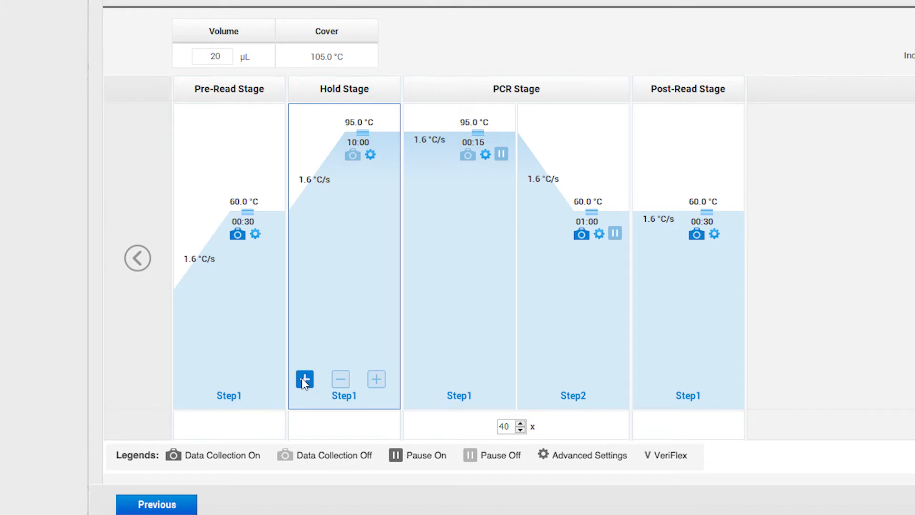
pyautogui.click(304, 379)
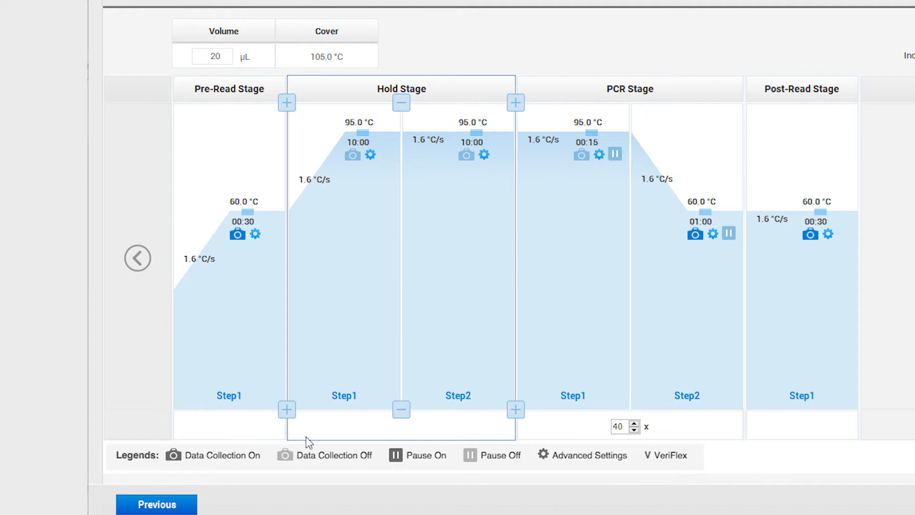
pyautogui.click(358, 123)
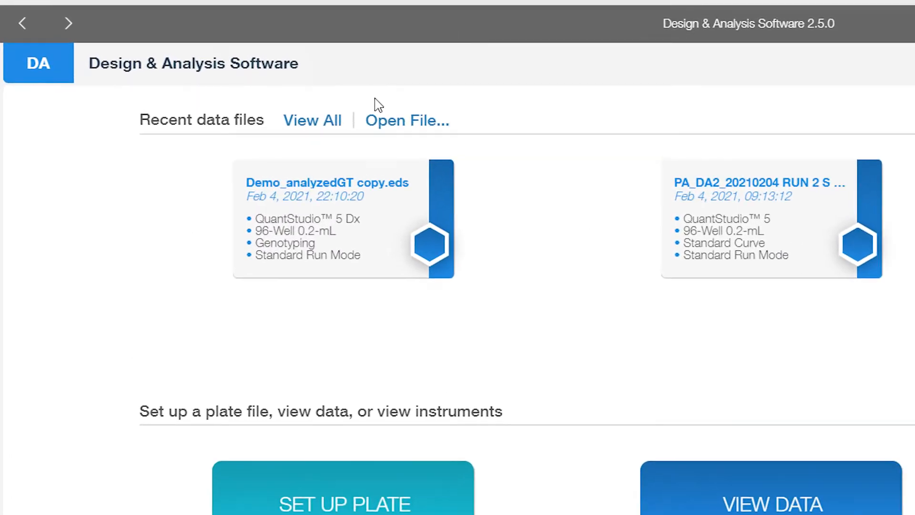
# Open the Demo_analyzedGT.eds run file and show its available actions
pyautogui.click(406, 121)
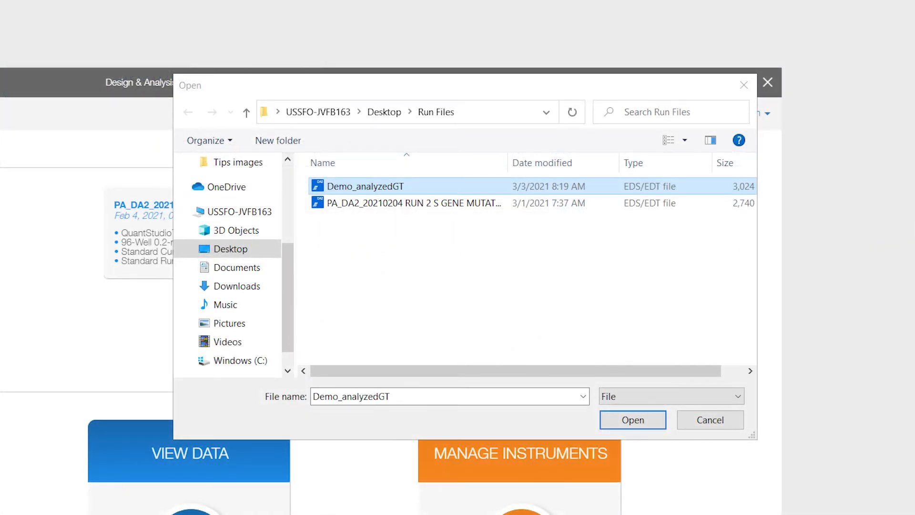
pyautogui.click(632, 419)
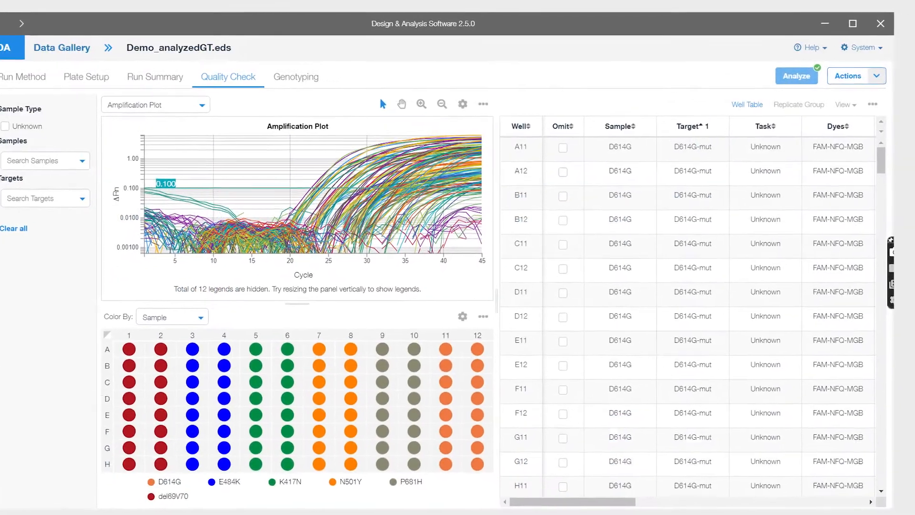
pyautogui.click(855, 76)
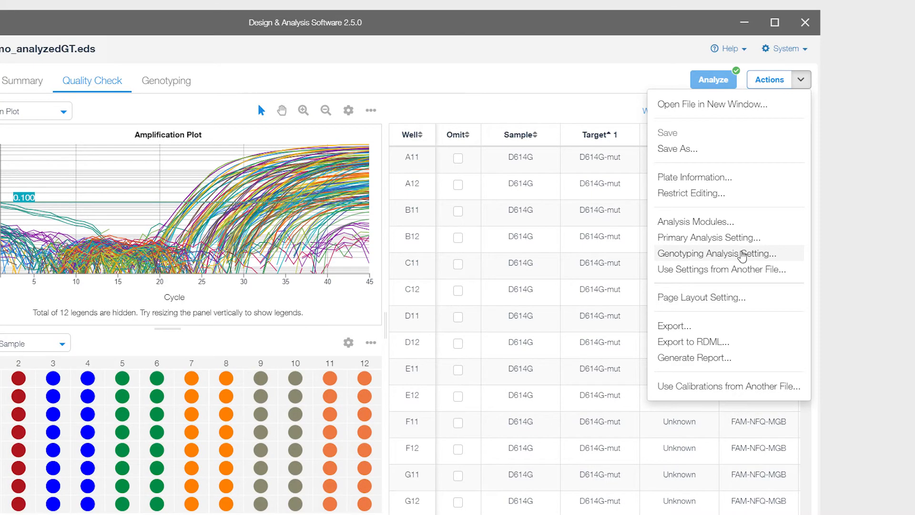
# Apply default genotyping analysis settings: 60.0% minimum confidence, baseline 5–15, 45 cycles
pyautogui.click(715, 254)
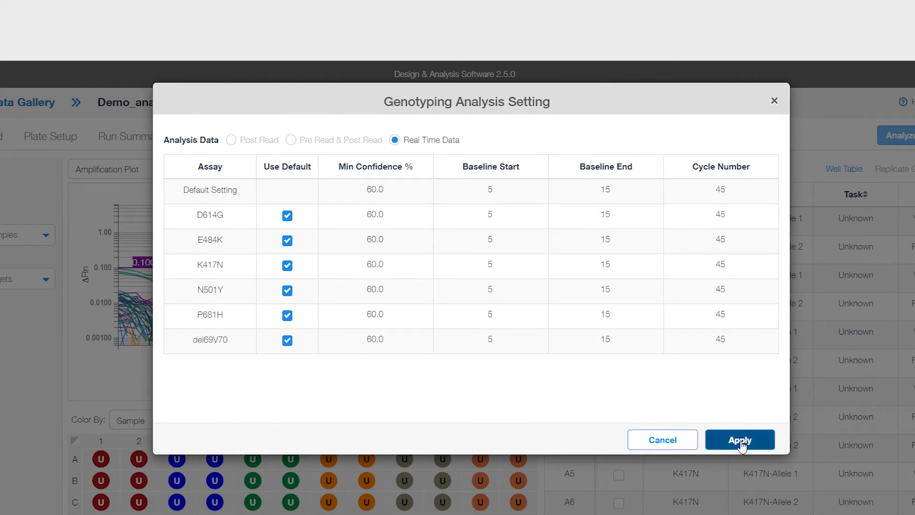
pyautogui.click(740, 440)
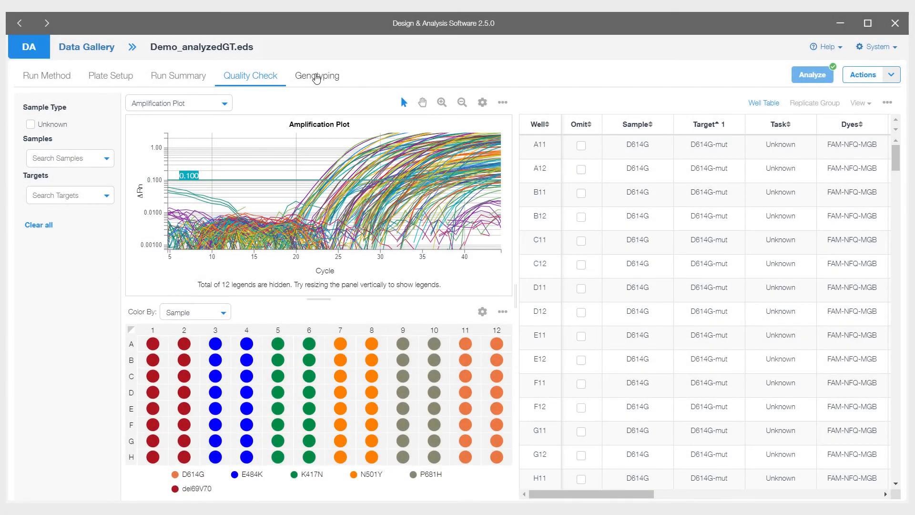
# Show the N501Y assay in the Genotyping allelic discrimination plot
pyautogui.click(316, 76)
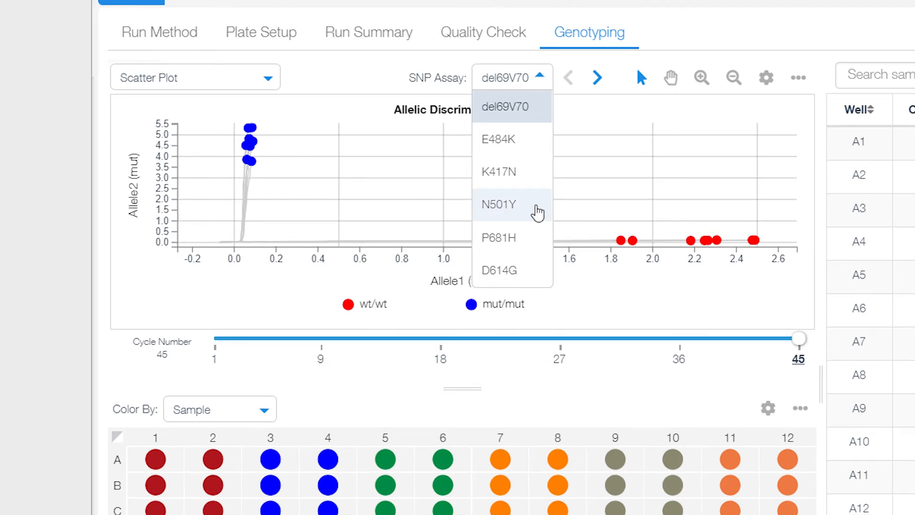
pyautogui.click(498, 204)
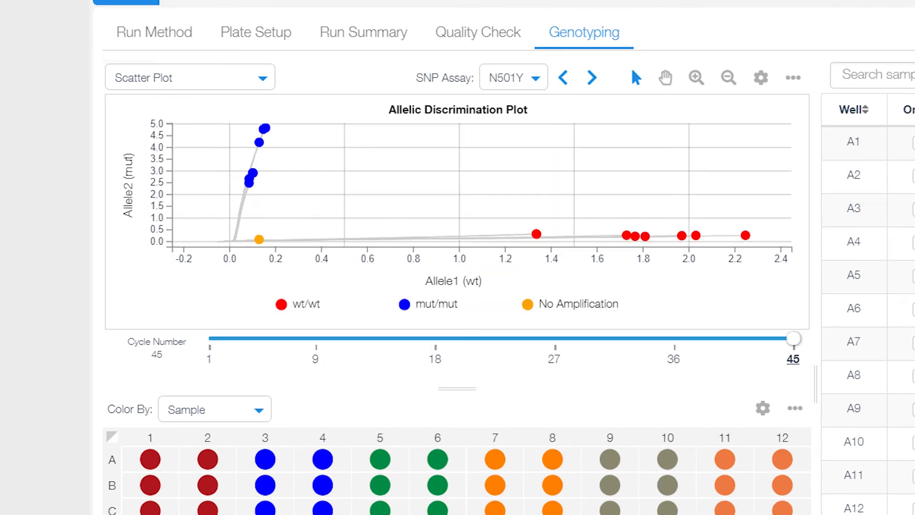